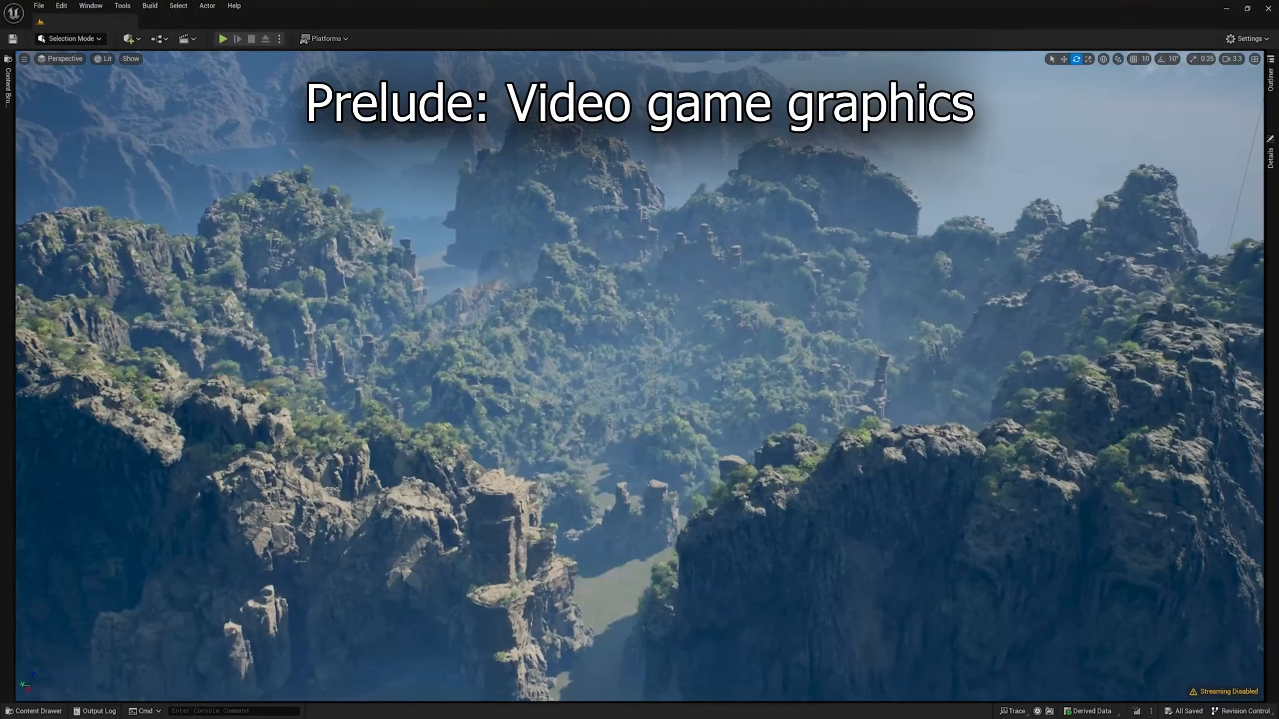
Fly through the rocky mountain level in the Unreal viewport before the 'current state of Game Audio' slide
left_click(222, 38)
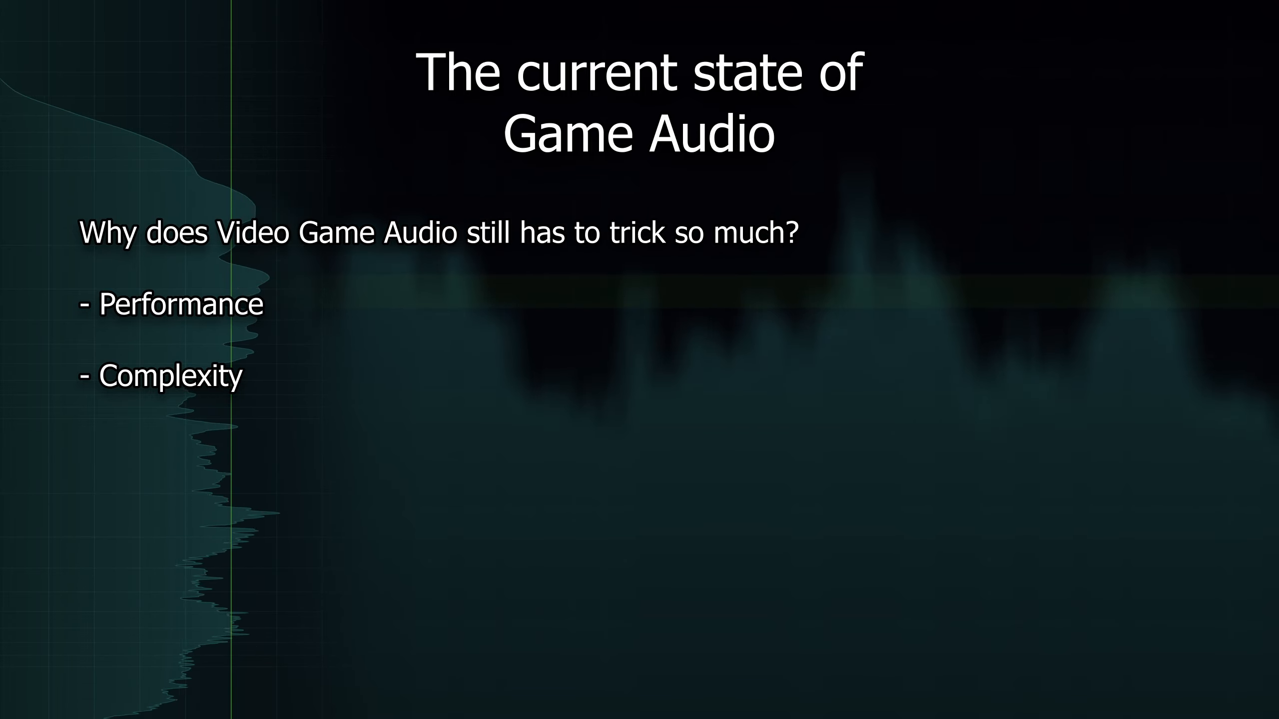
key("Right")
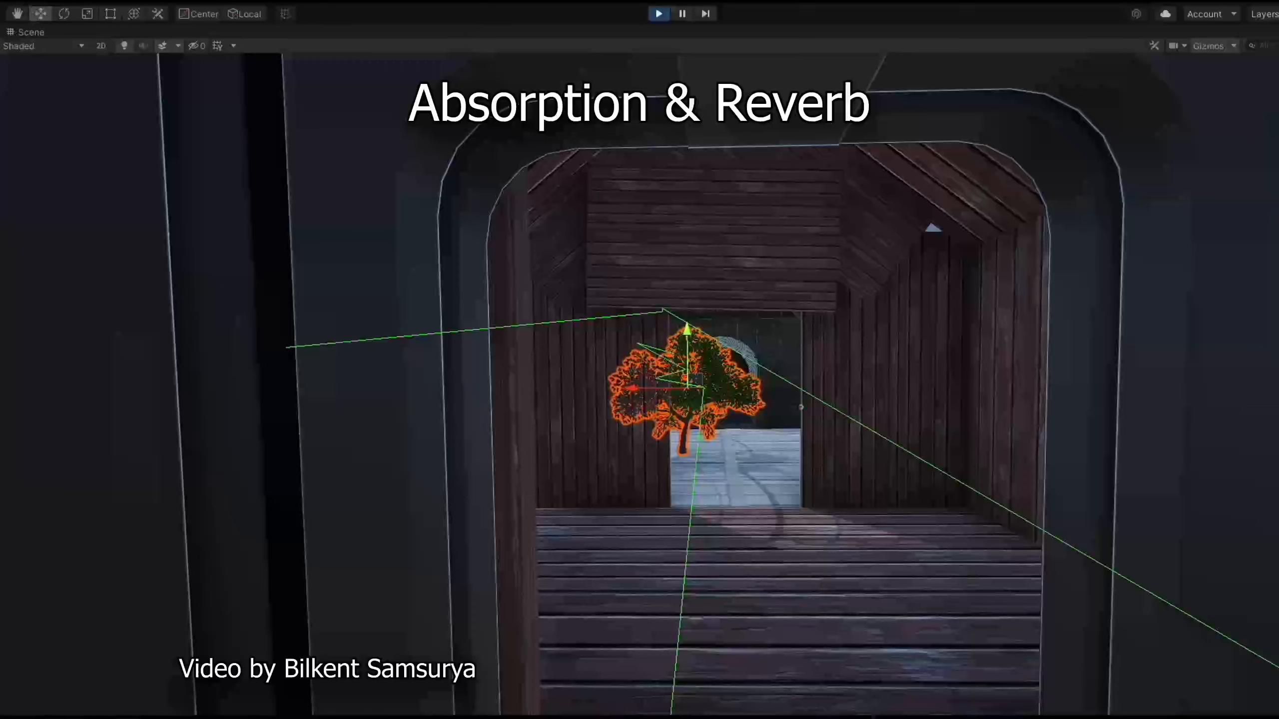
left_click(658, 13)
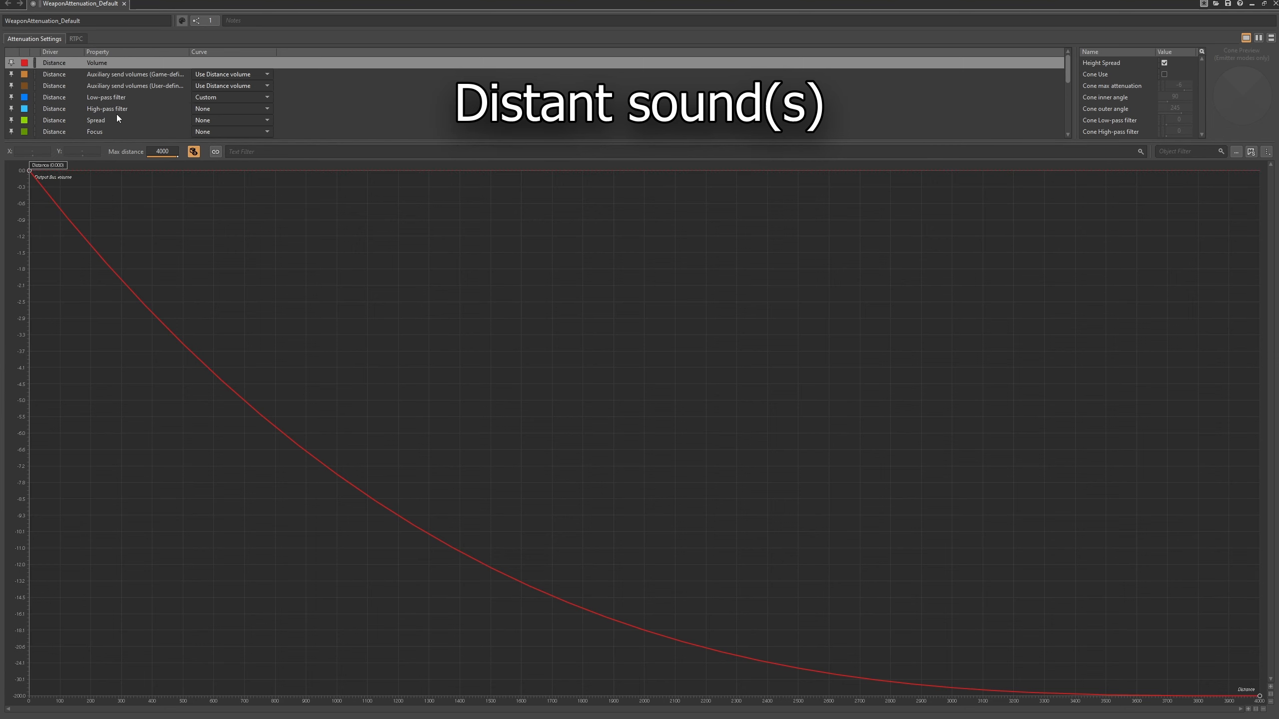
left_click(106, 97)
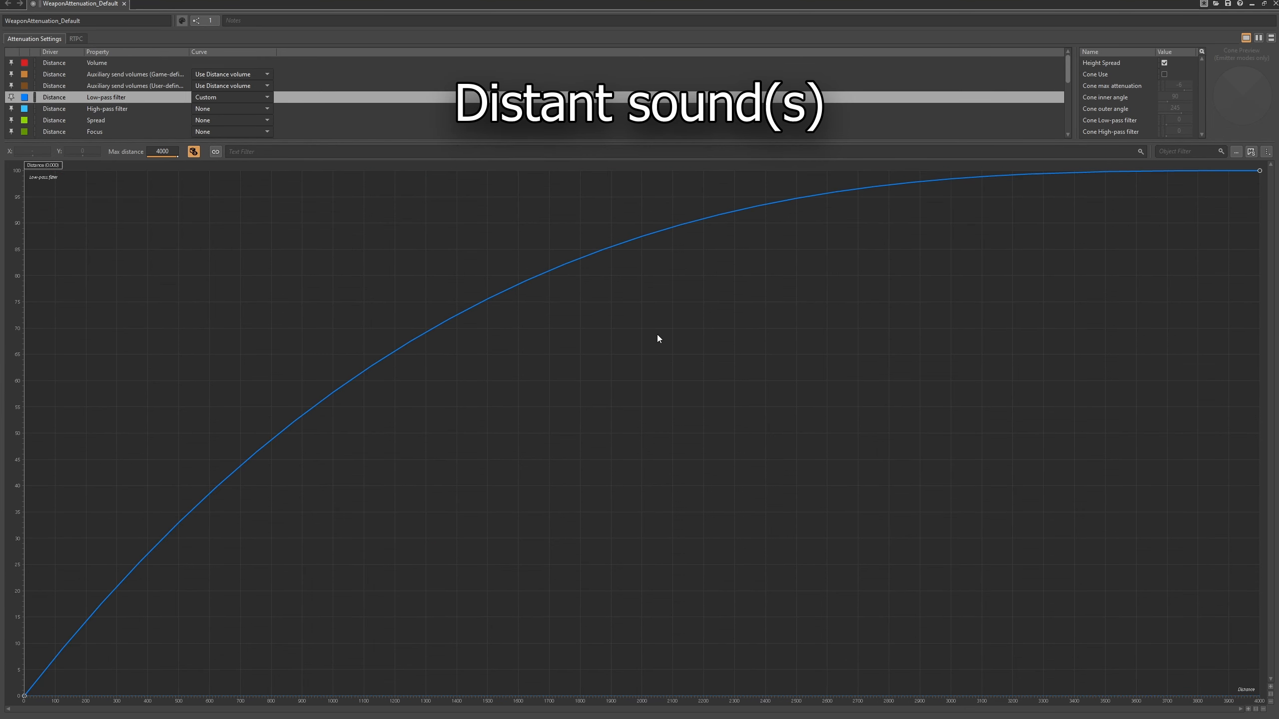
mouse_move(712, 340)
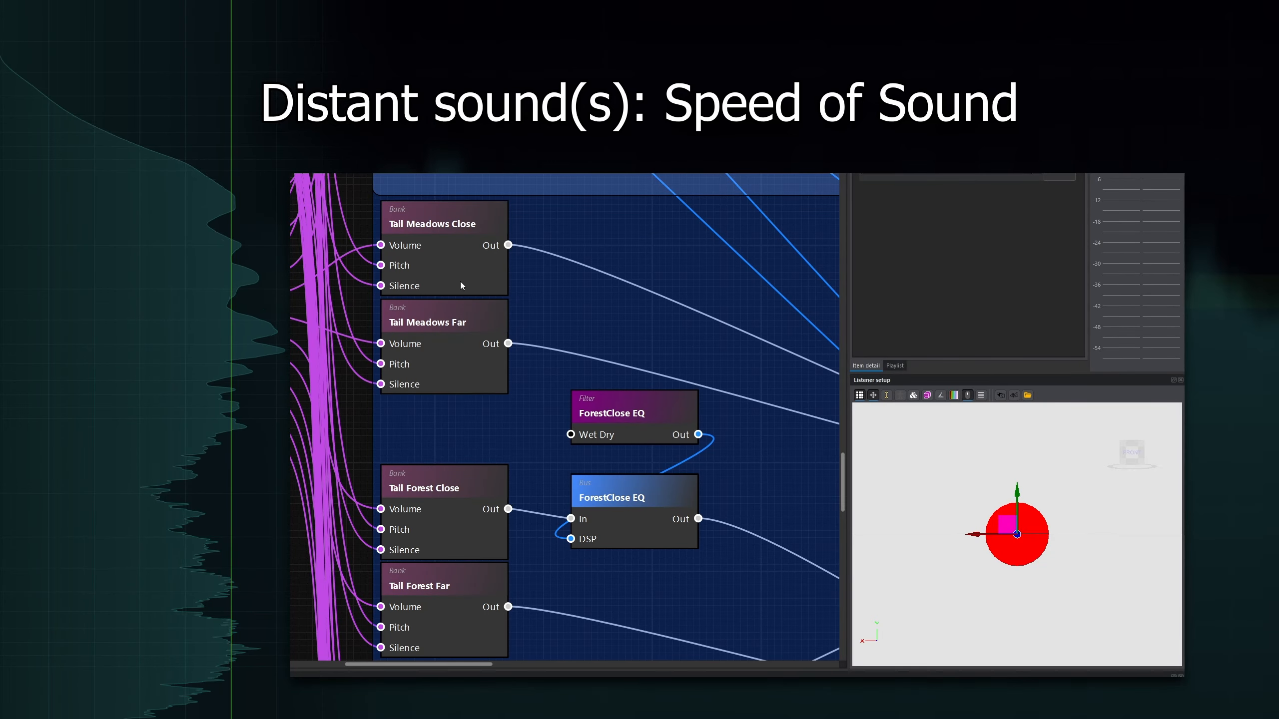
left_click(442, 320)
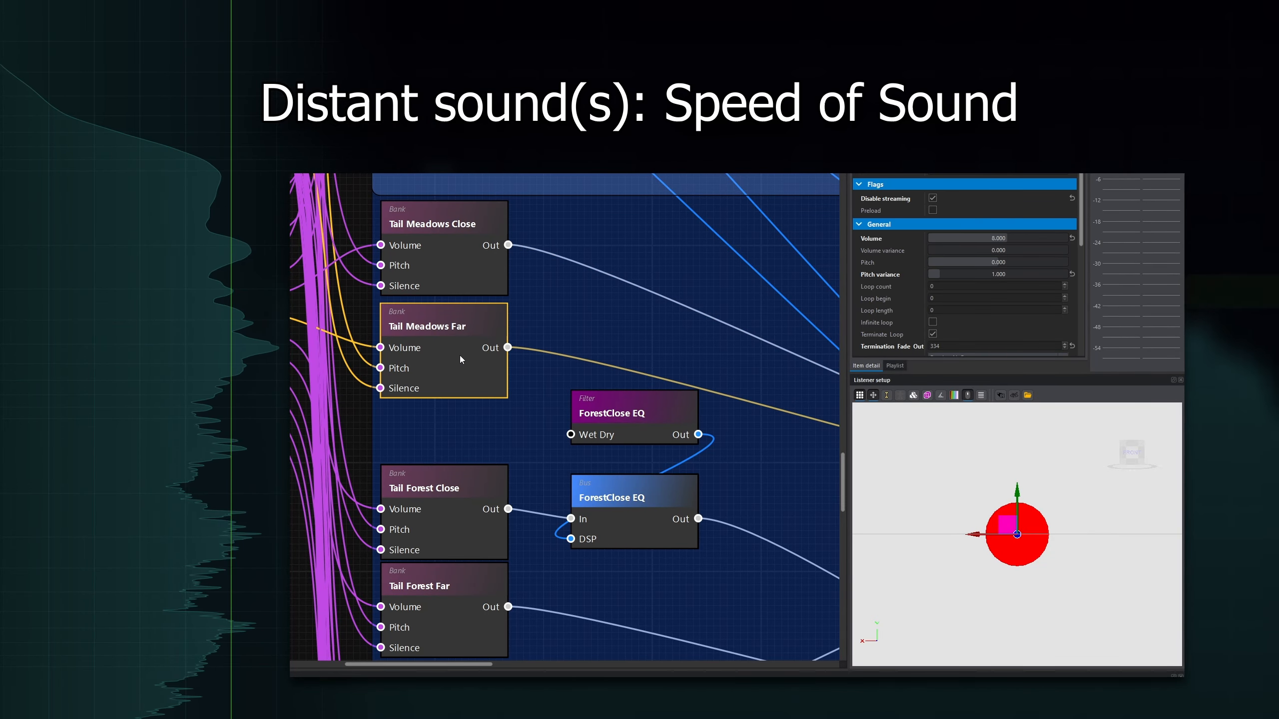
scroll("down", 3)
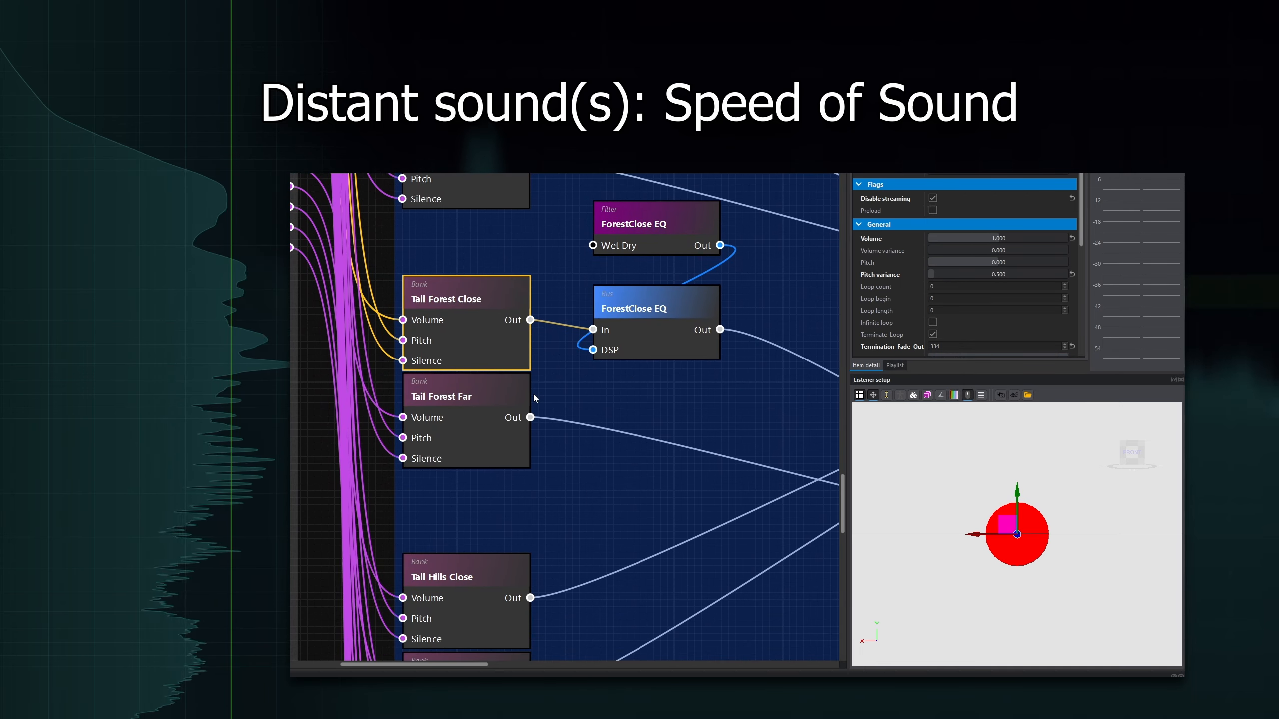